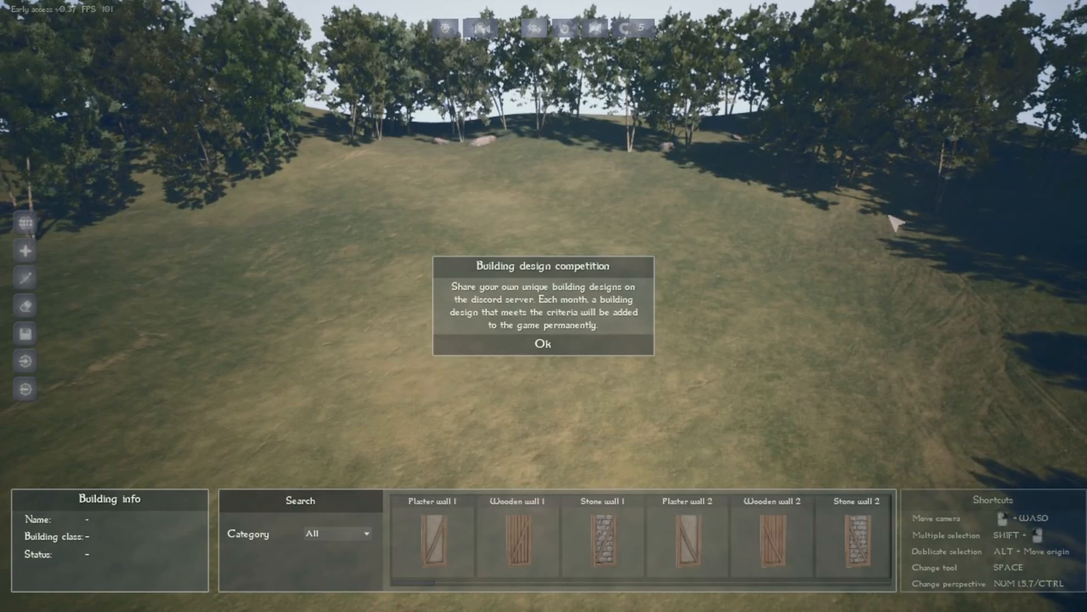
mouse_move(669, 309)
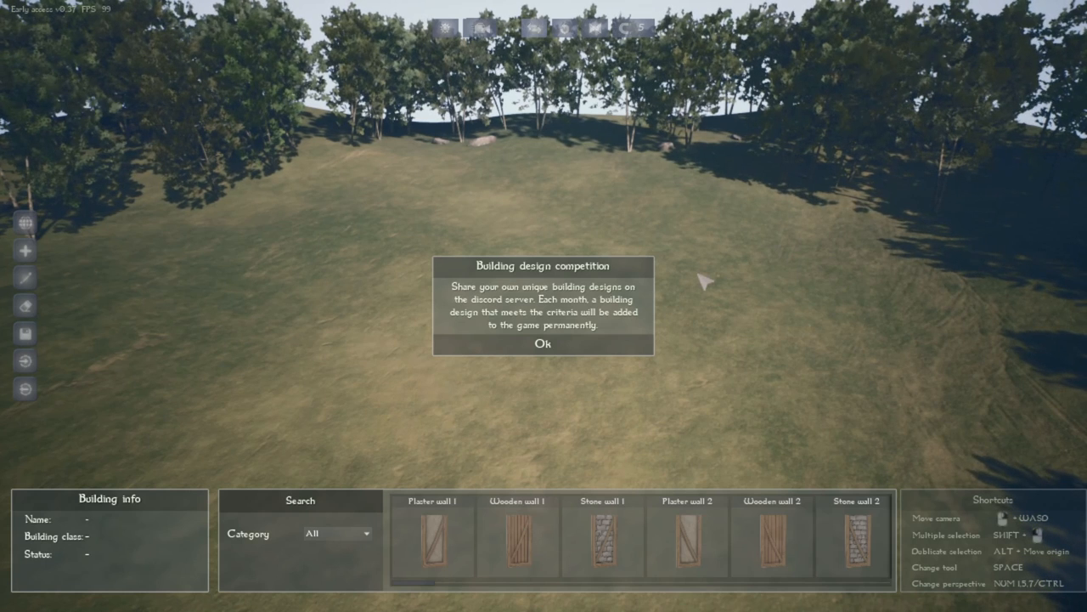
mouse_move(270, 204)
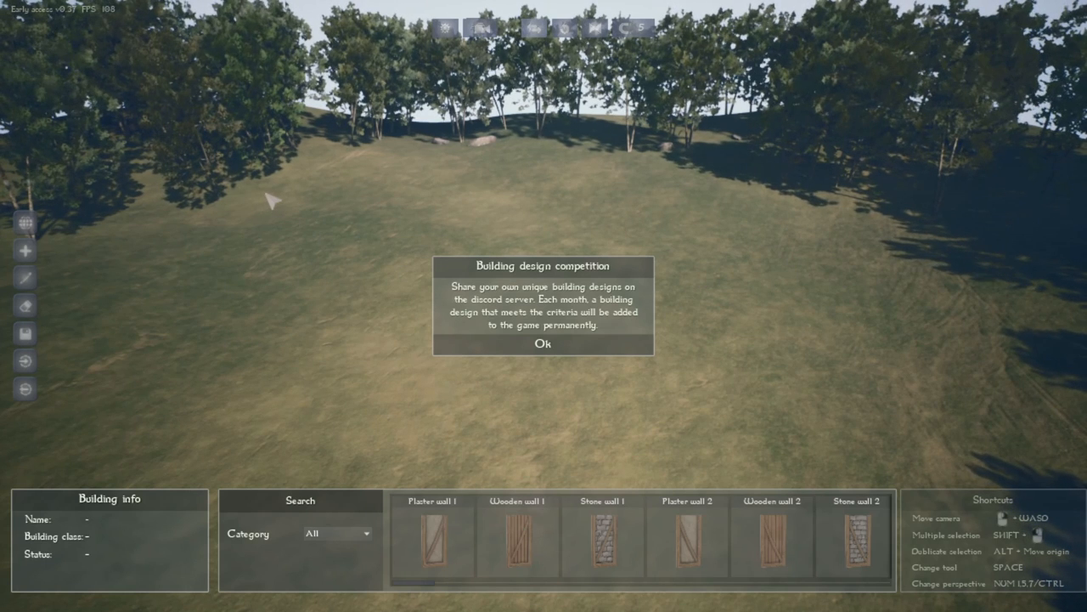
mouse_move(383, 272)
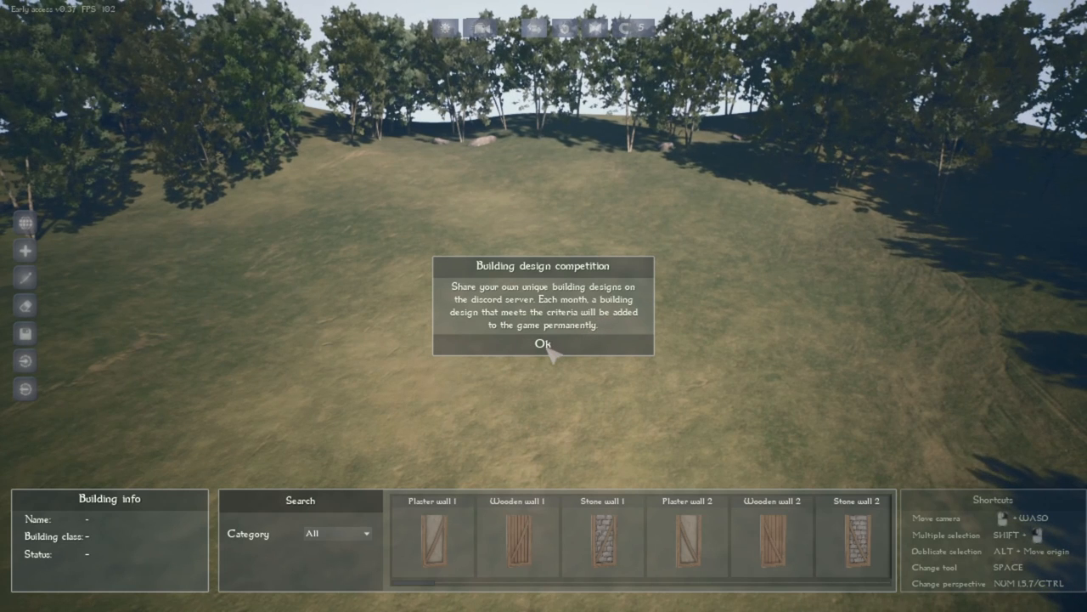
Dismiss both notices and start a new building of class Poor house named first try
click(544, 345)
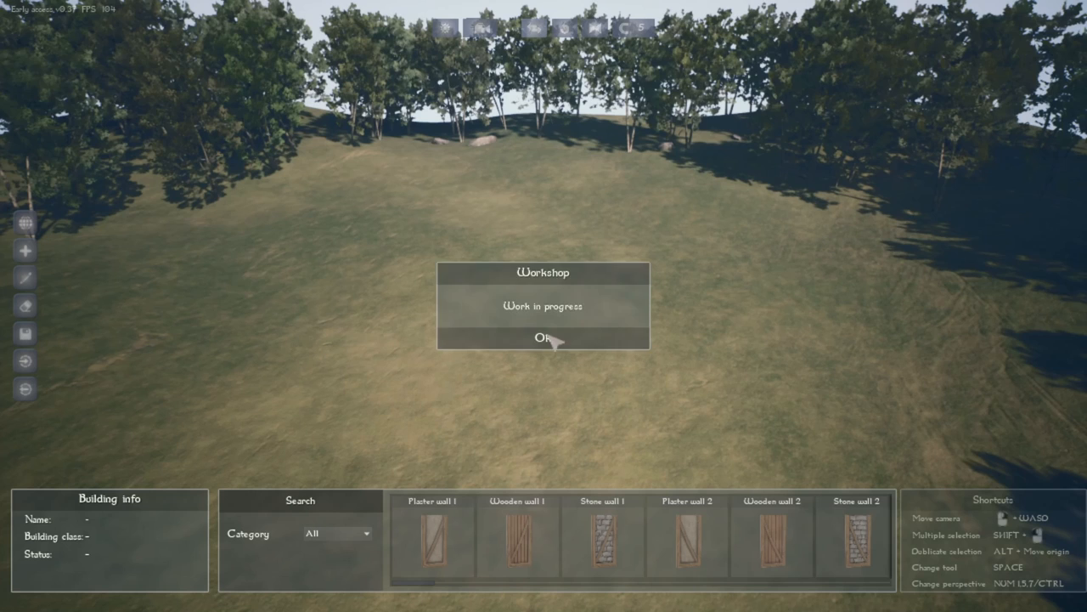
click(545, 340)
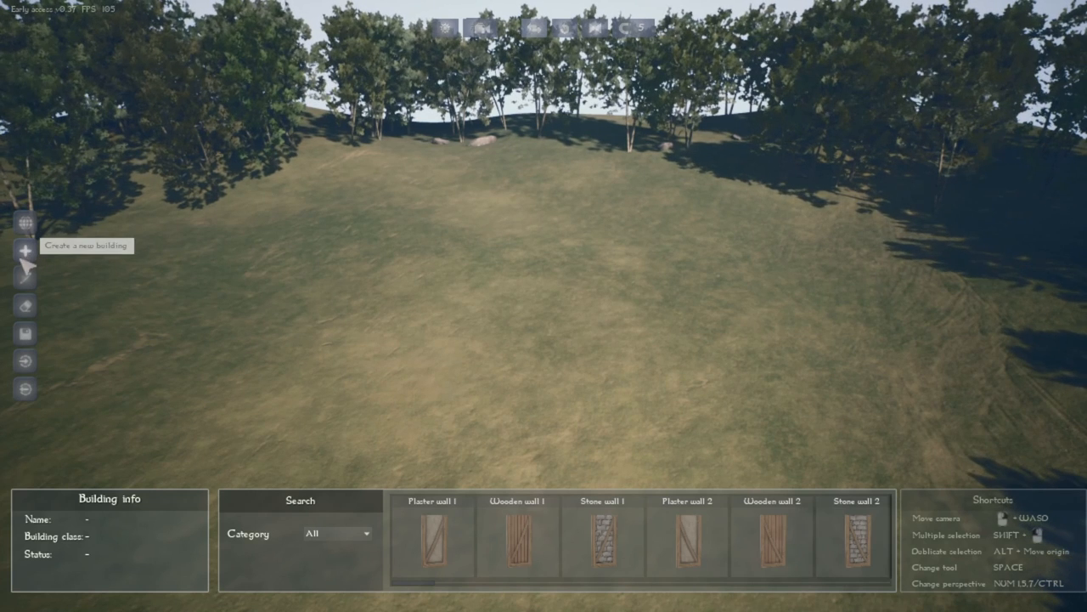
click(26, 252)
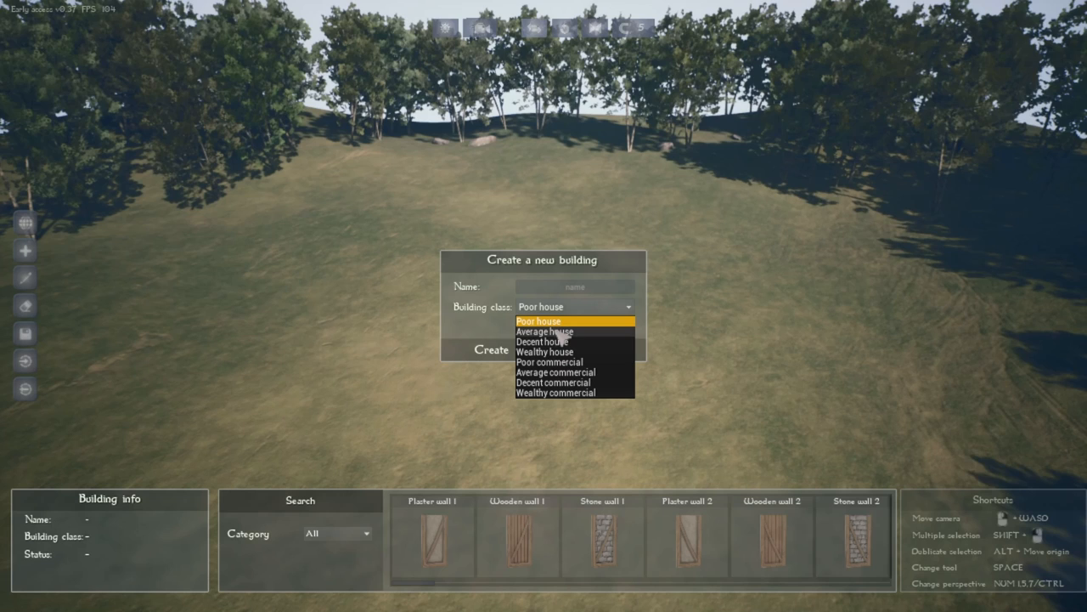
click(547, 319)
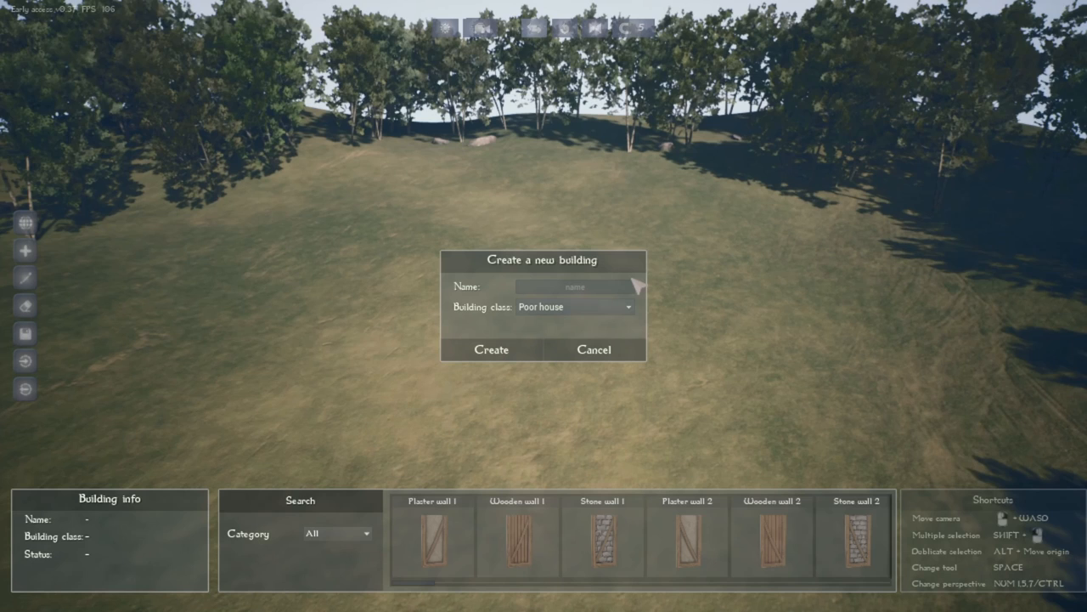
text(first try)
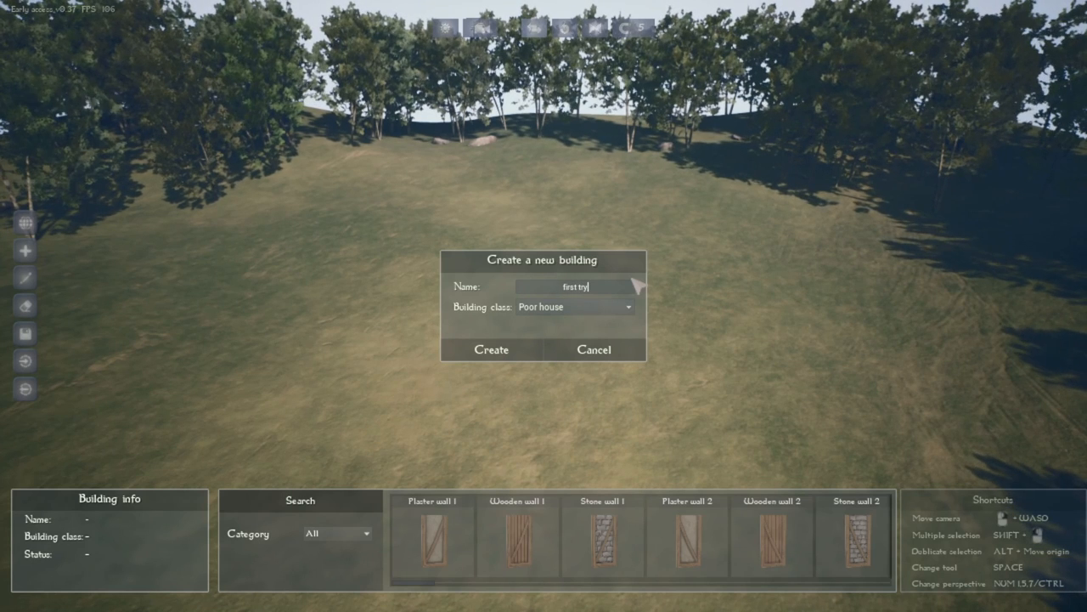
Create the Poor house building named first try
click(491, 350)
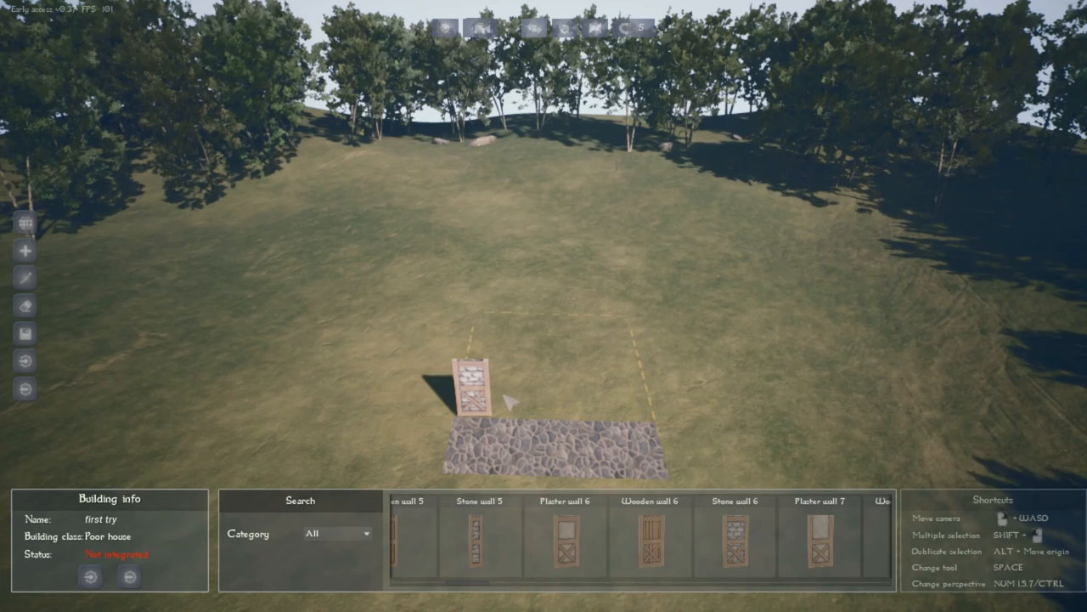
Select the placed wall panel so a second stone wall can go beside it
click(472, 388)
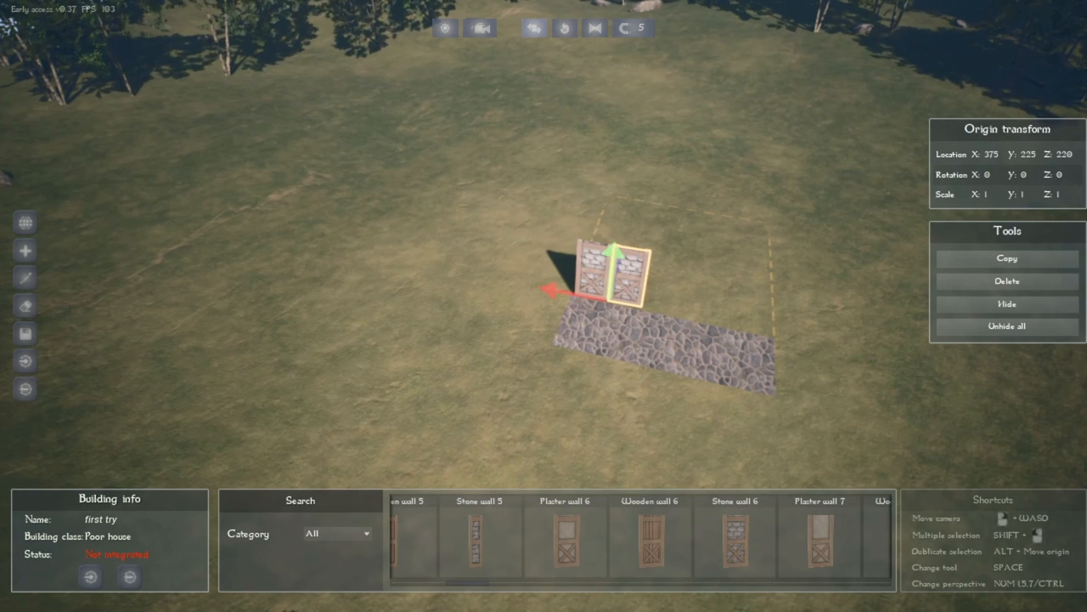
mouse_move(552, 327)
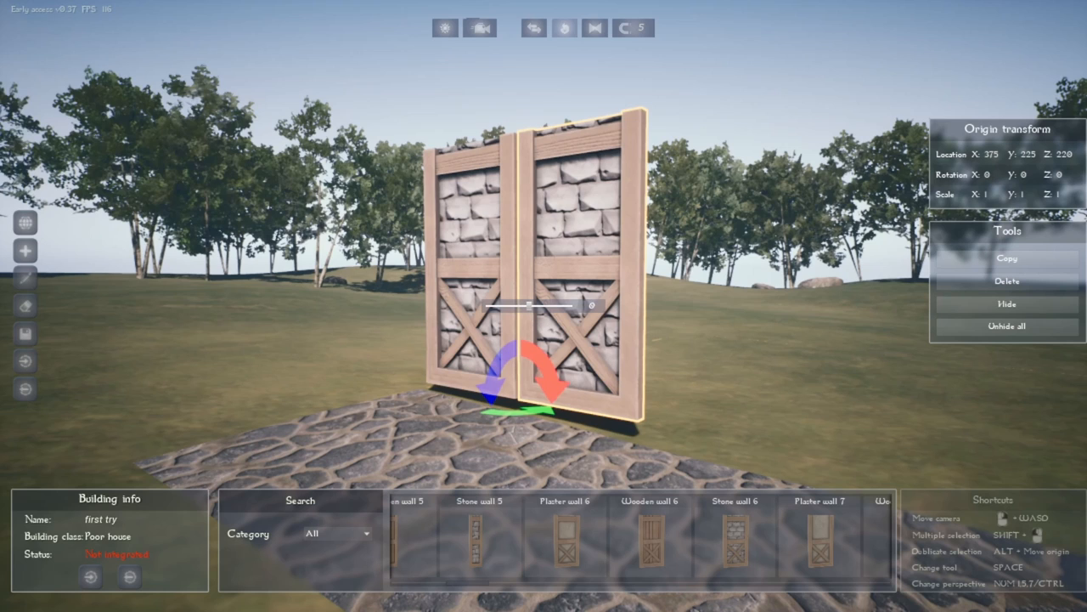
Tilt the right wall panel with the rotation gizmo, then set it back upright
drag(530, 306, 591, 306)
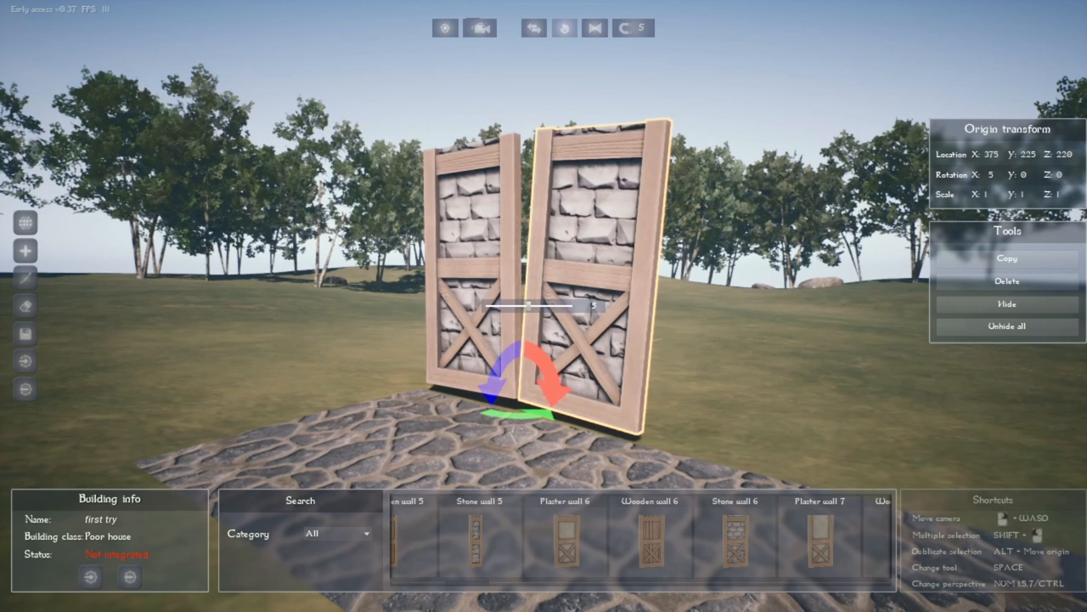
drag(531, 306, 592, 306)
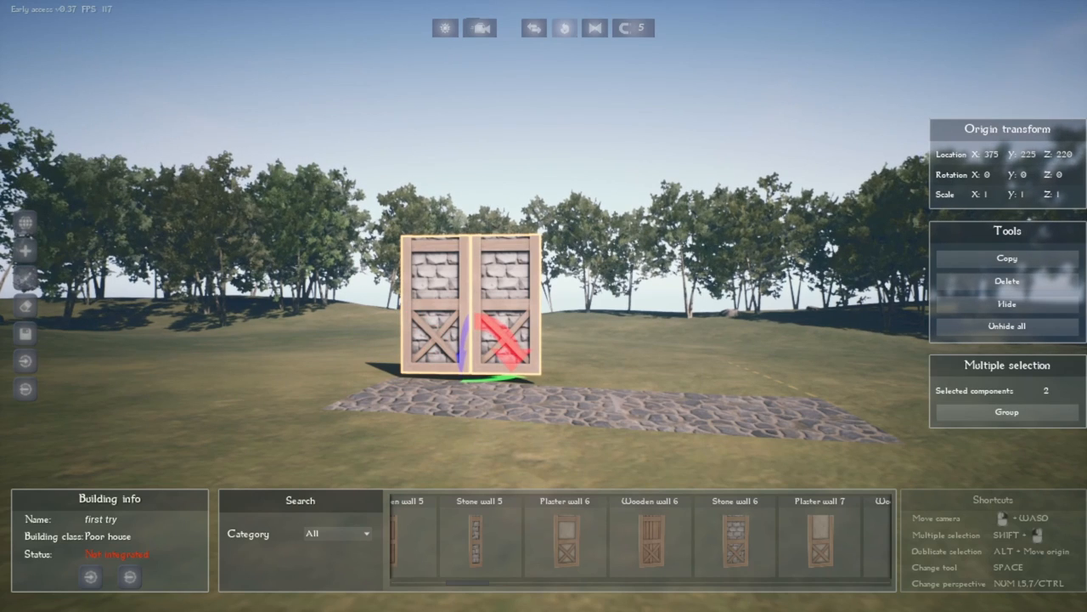
mouse_move(894, 341)
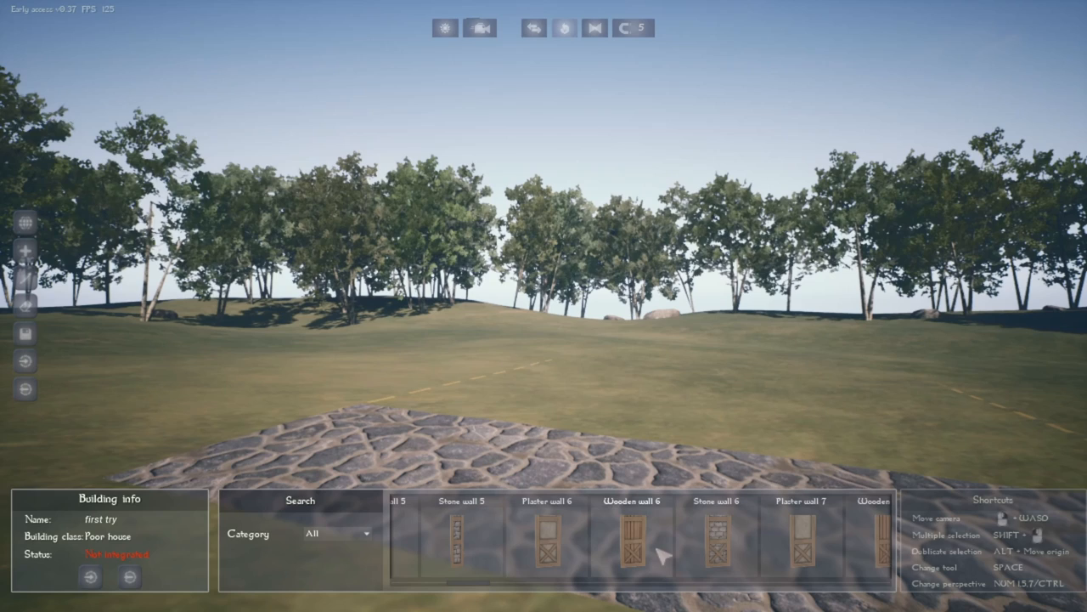
click(336, 534)
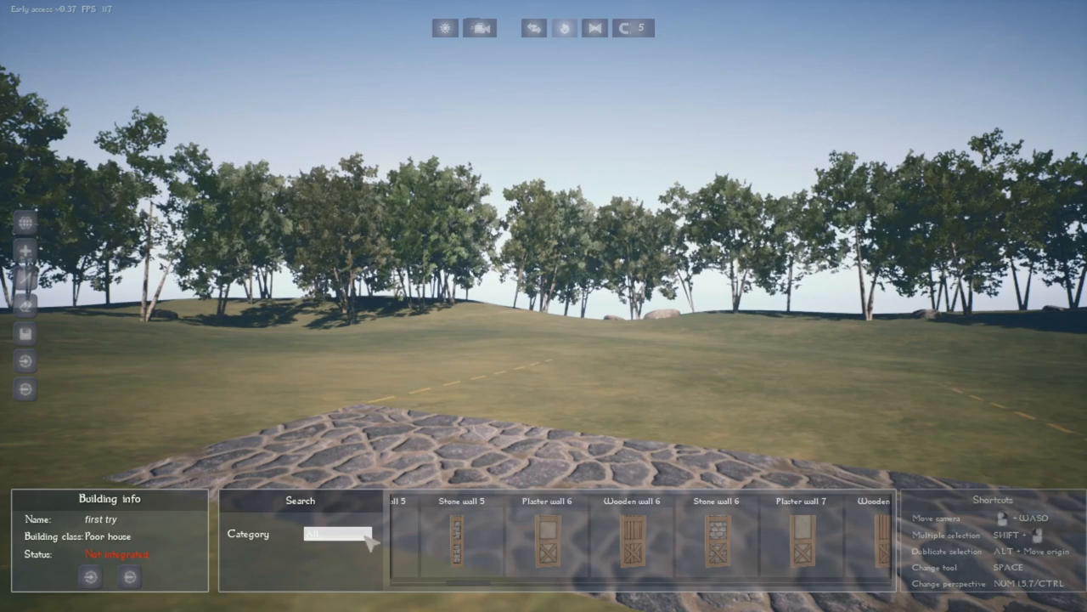
click(337, 533)
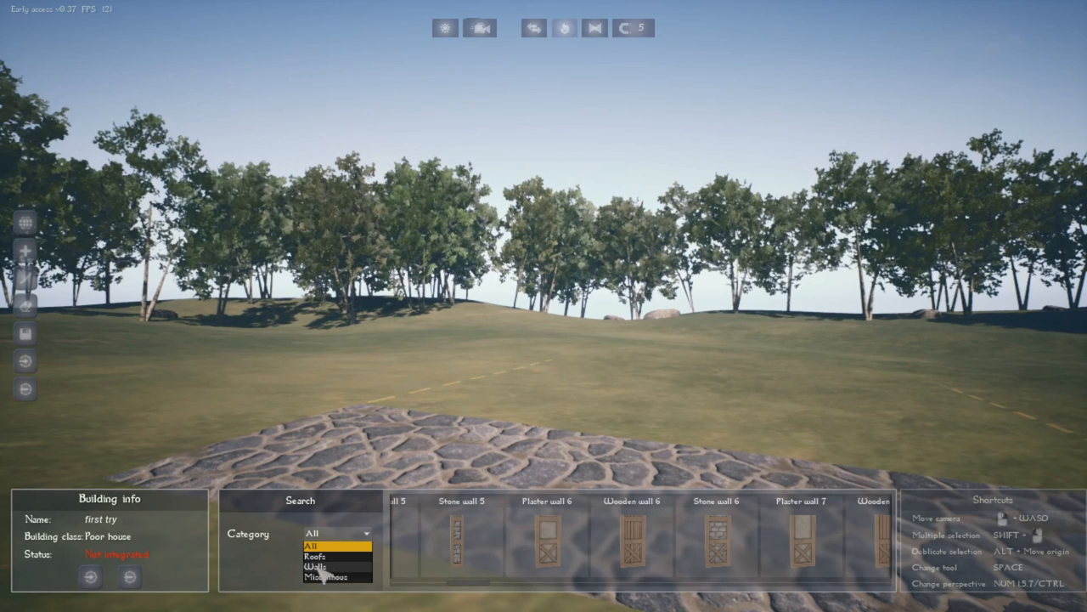
click(329, 586)
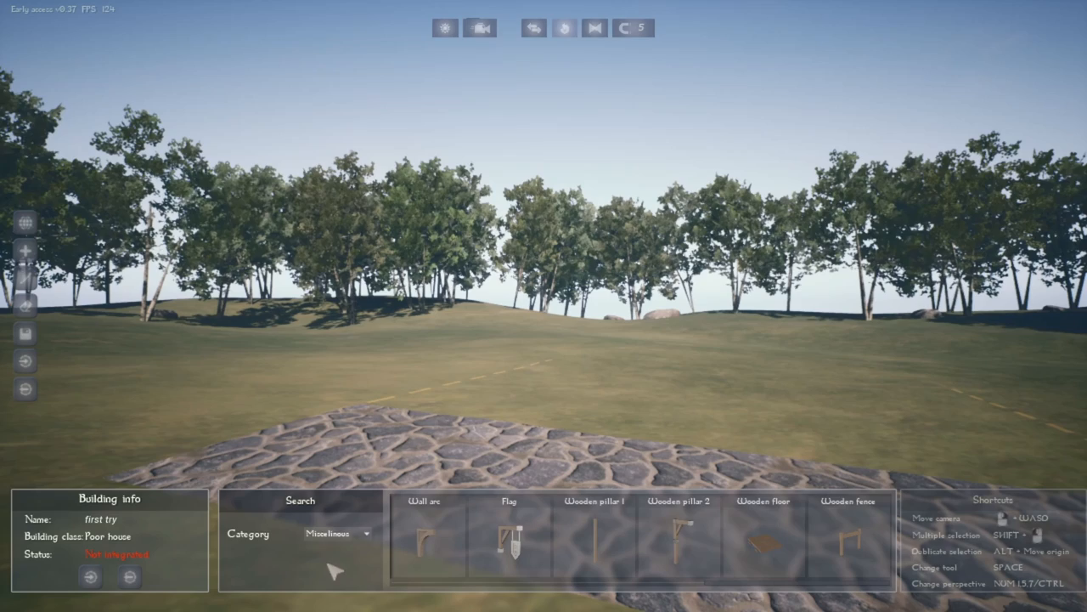
click(338, 534)
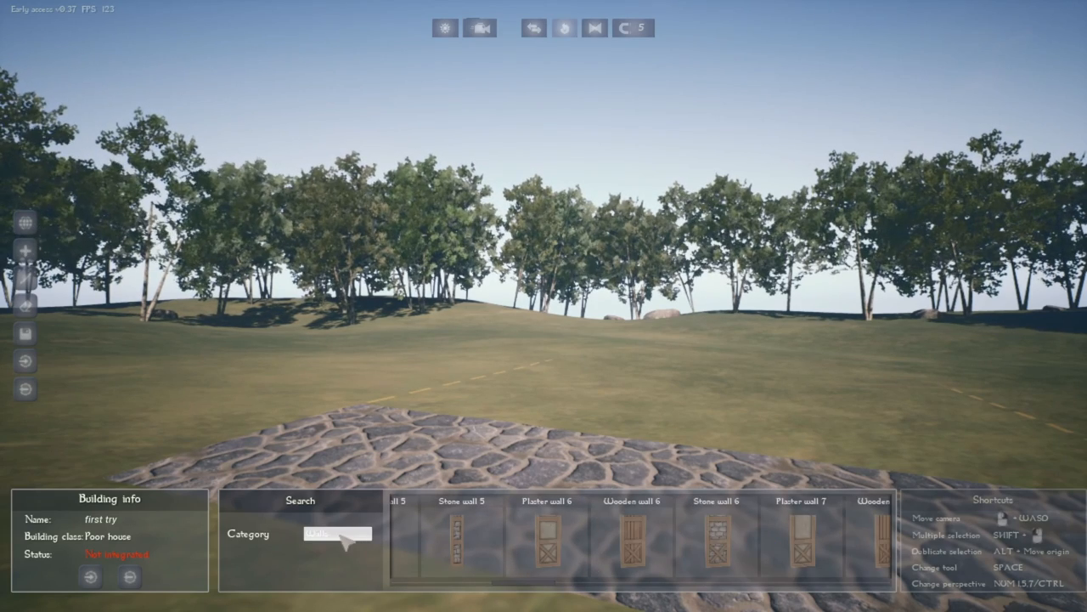
click(340, 533)
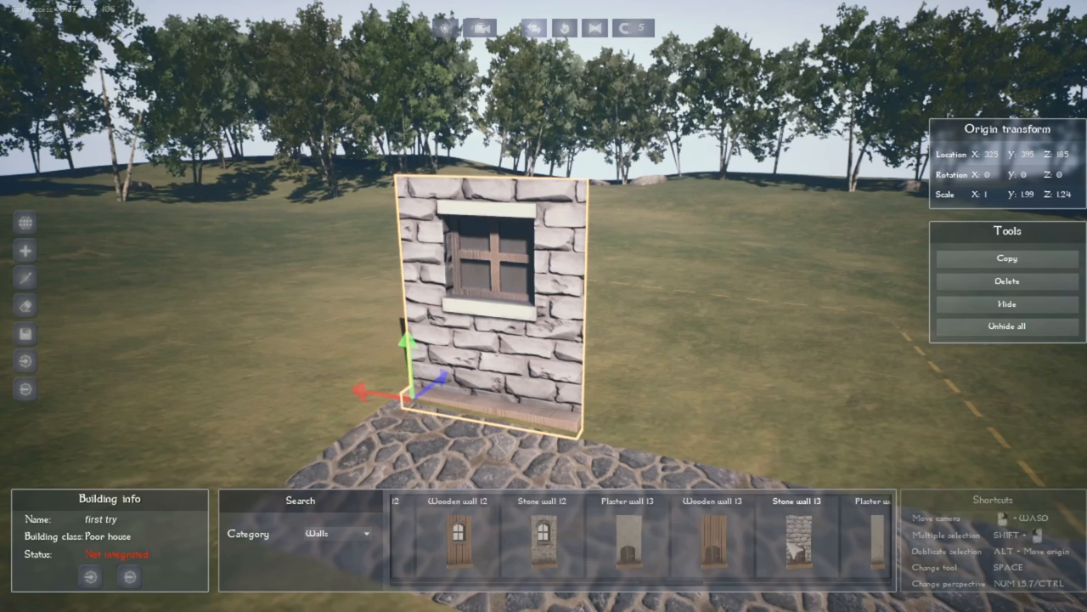
Scroll the Walls palette to reach the stone wall with a window
scroll(right, 3)
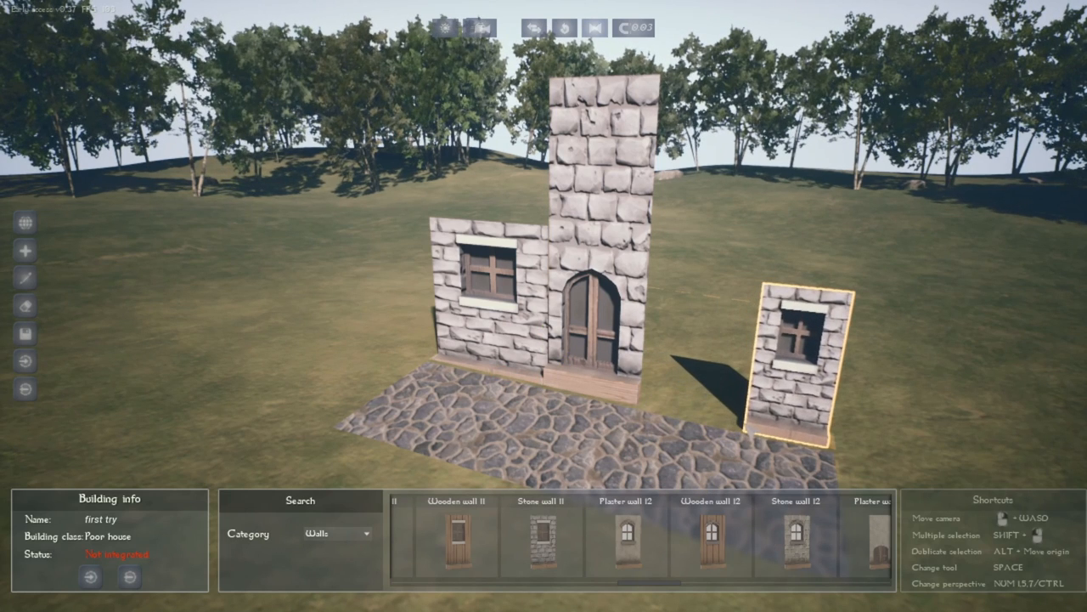
Select the loose stone window wall beside the door tower
click(799, 366)
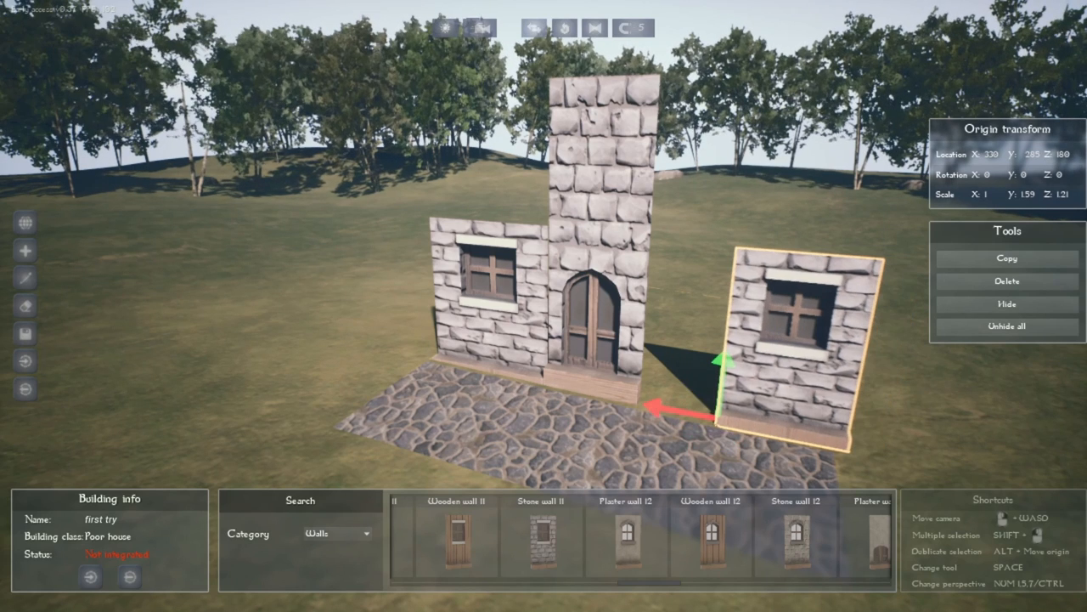
Move the second window wall onto the stone floor and slide it toward the tower
drag(722, 357, 700, 377)
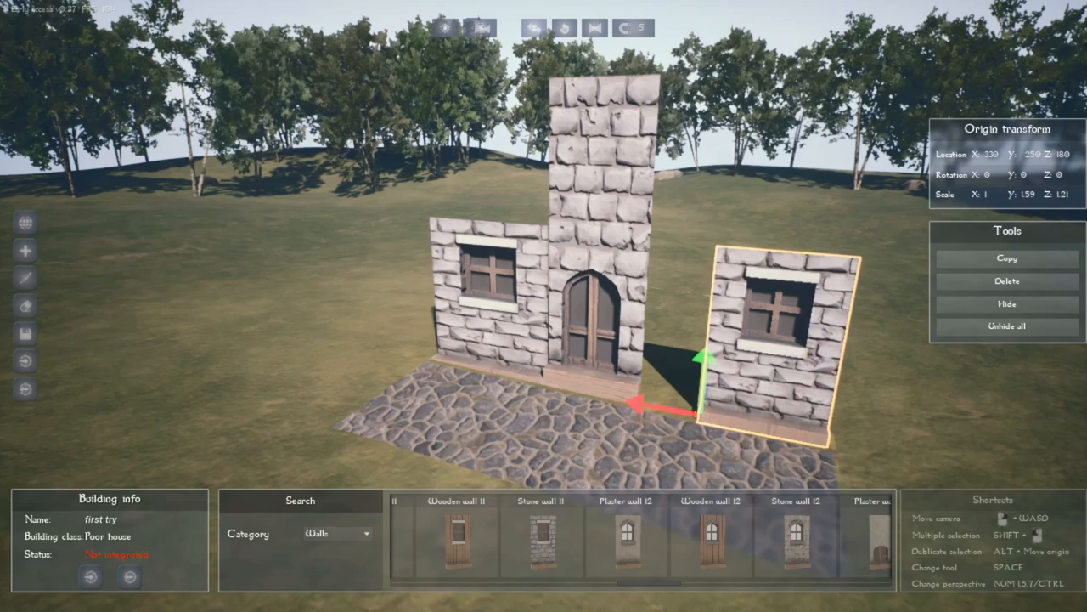
drag(706, 357, 706, 340)
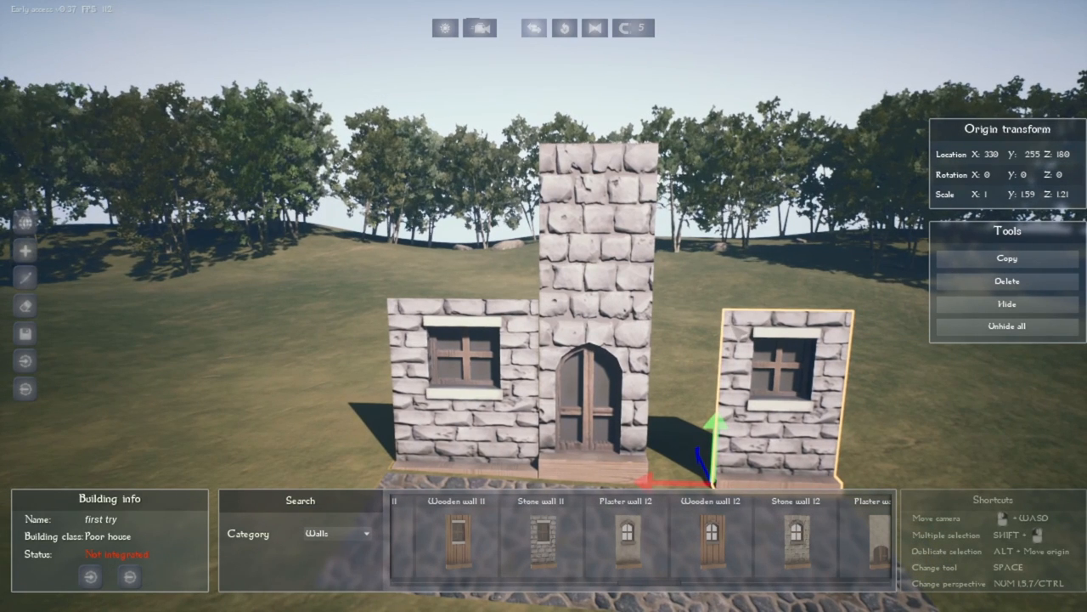
mouse_move(603, 547)
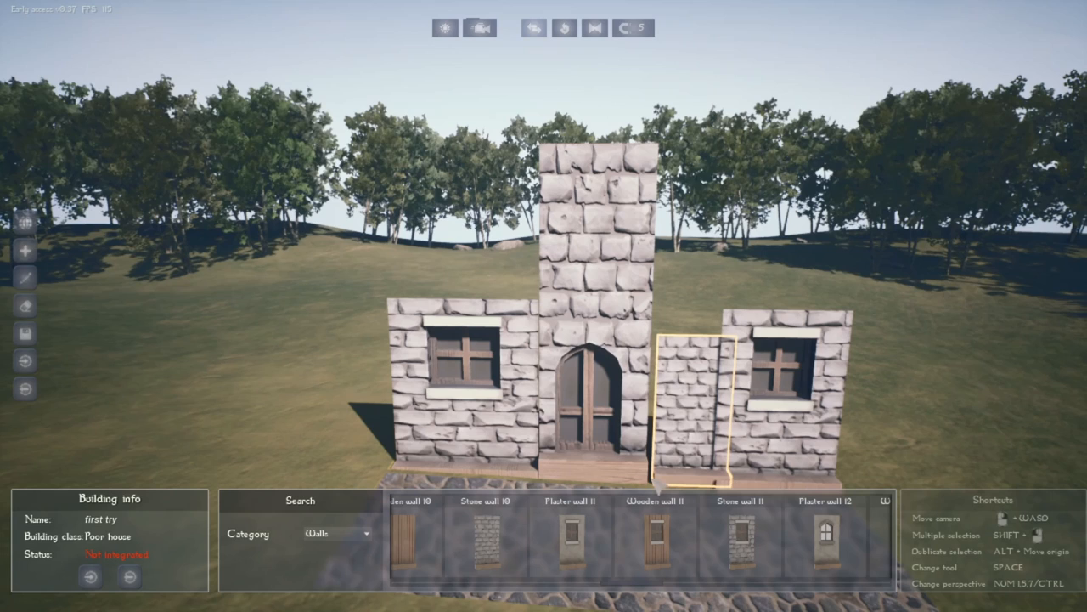
Place a plain stone wall in the gap between the tower and the right window wall
click(683, 408)
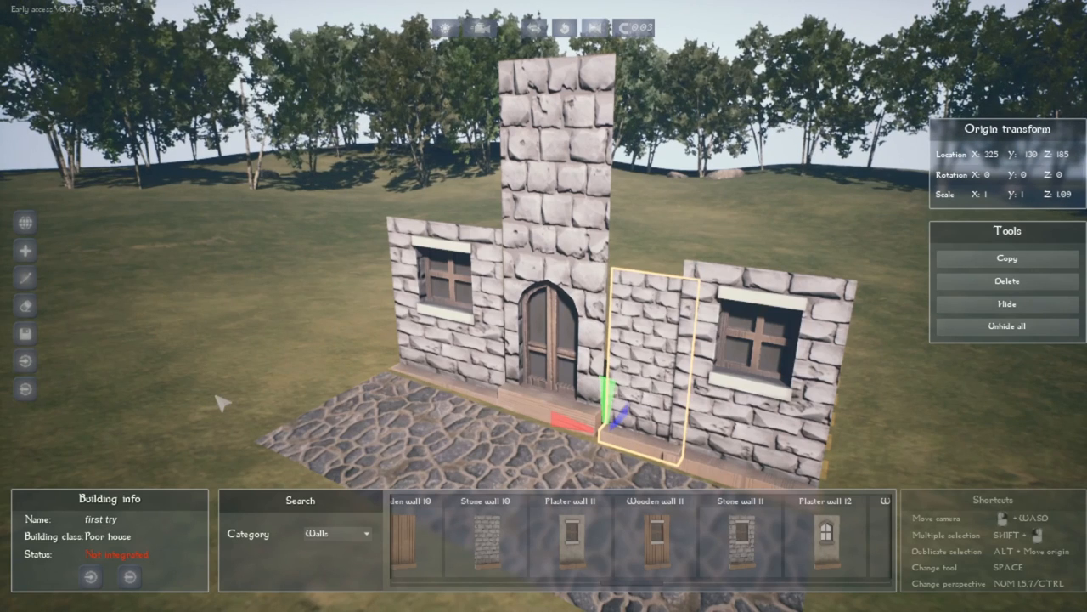
mouse_move(309, 248)
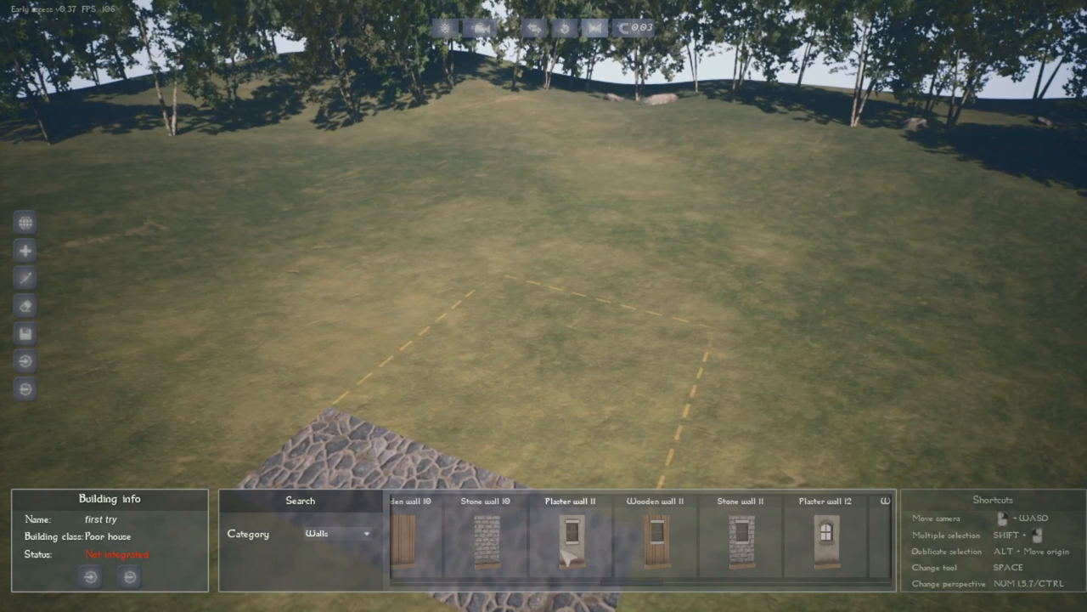
mouse_move(567, 411)
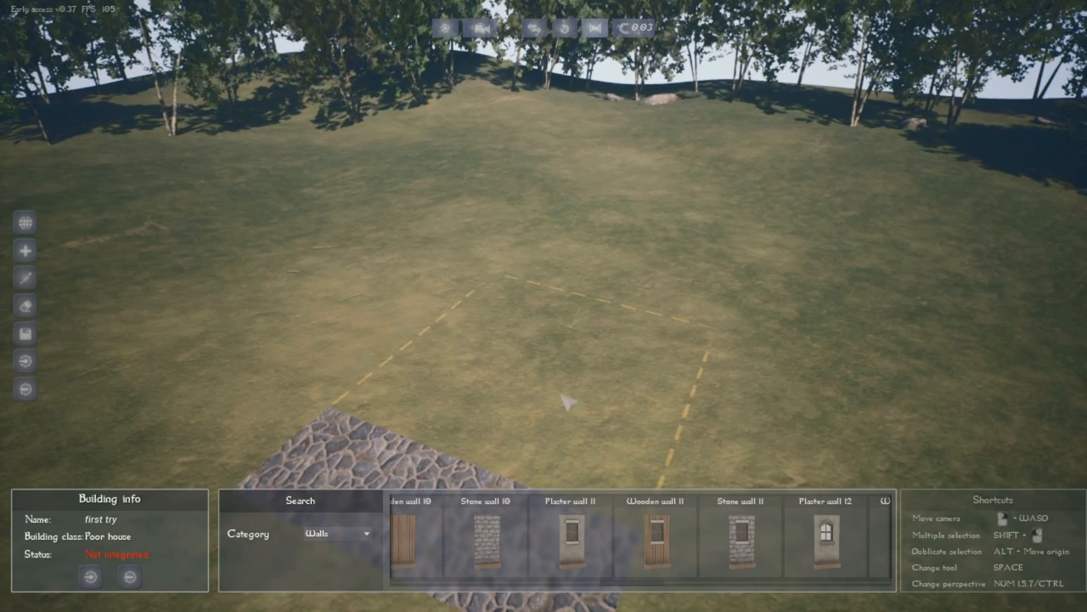